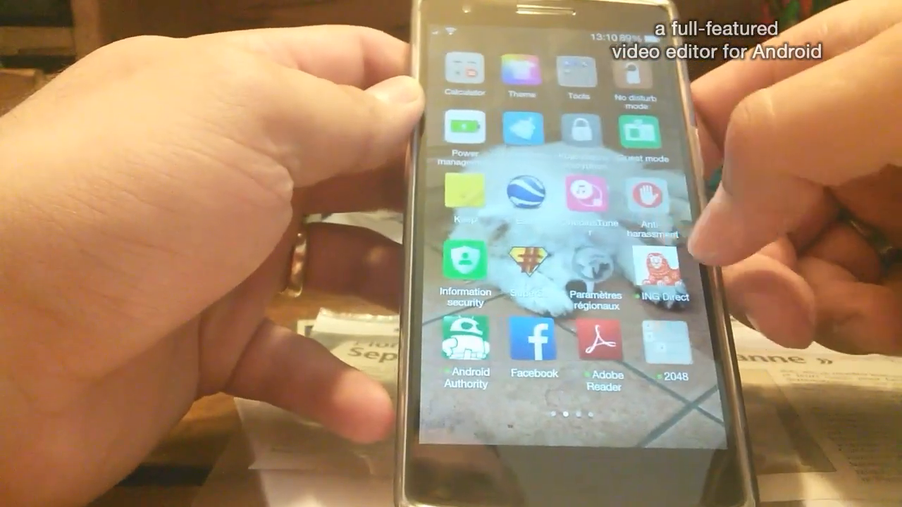
pyautogui.hscroll(-3)
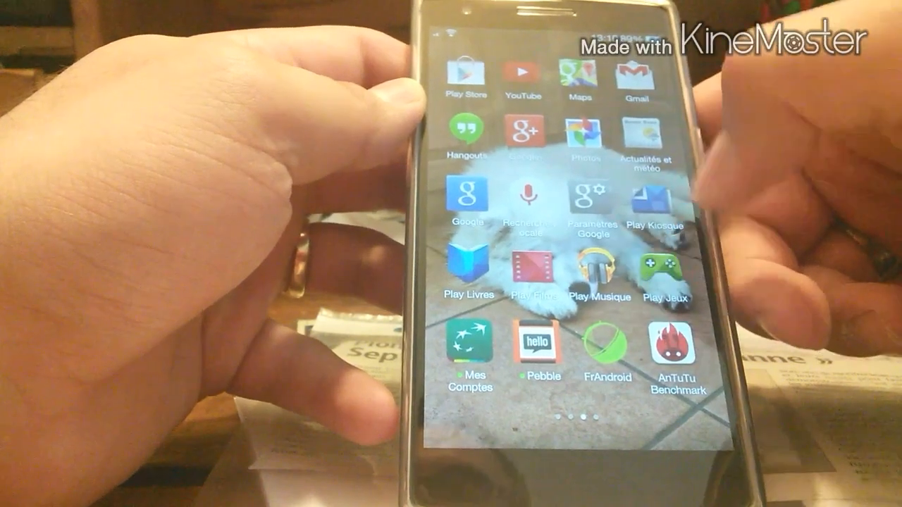
pyautogui.hscroll(-3)
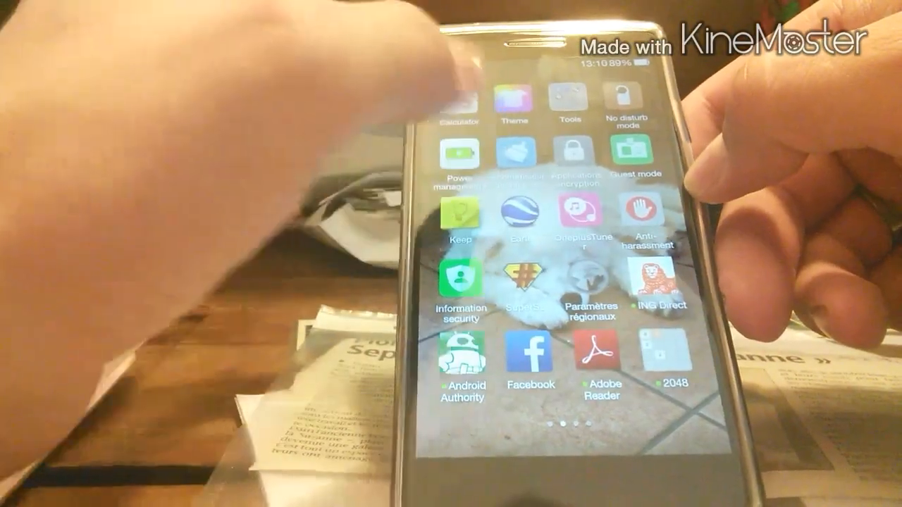